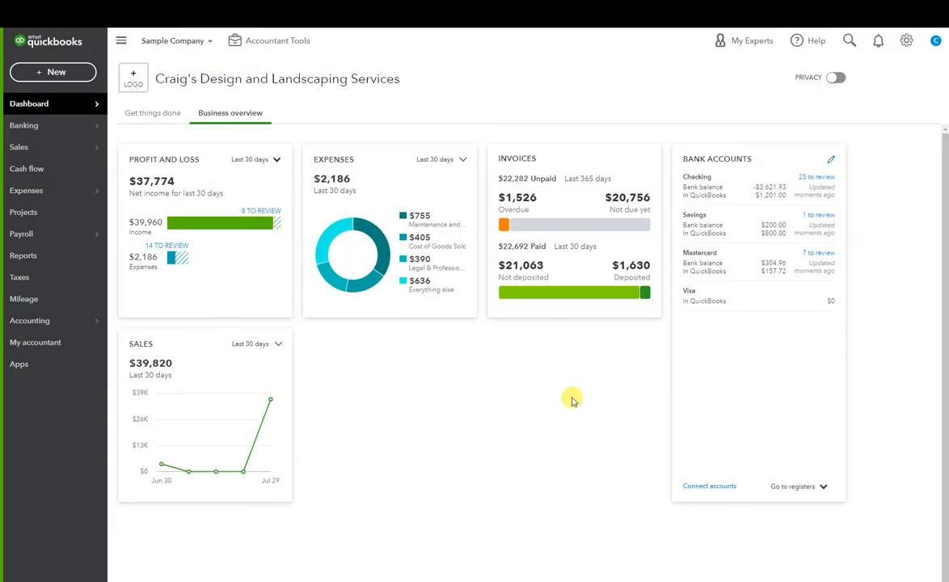
mouse_move(601, 357)
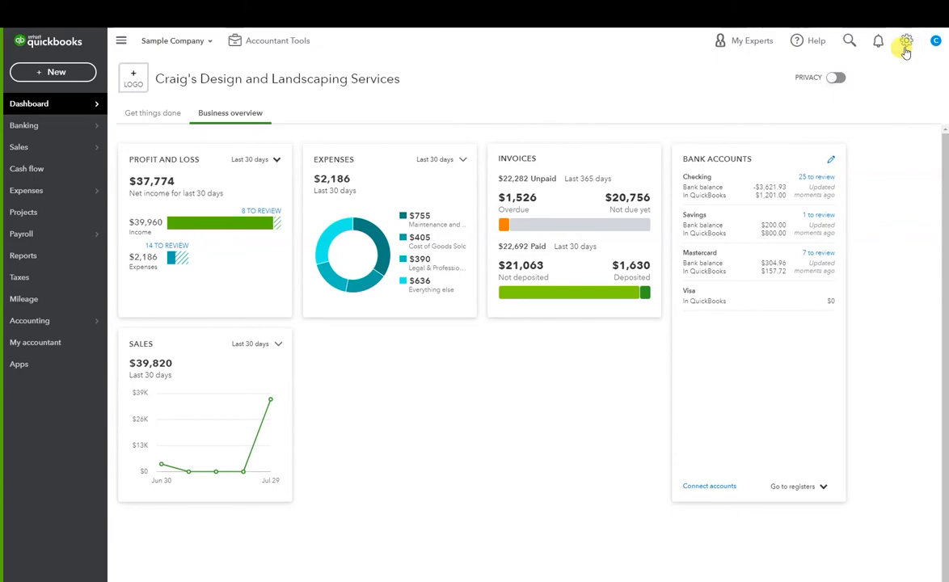
- Open the gear Settings menu from the dashboard
click(906, 40)
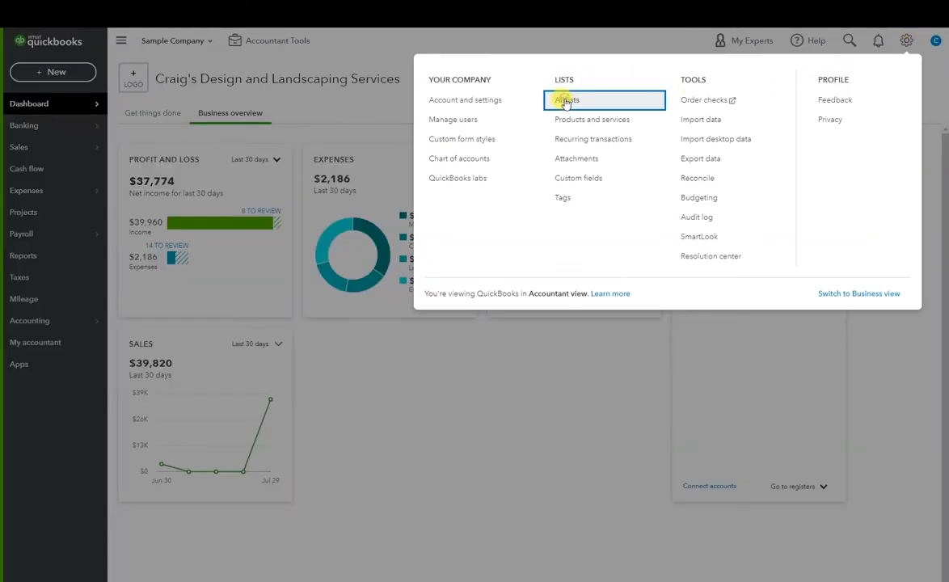
- Go to All Lists and open the Classes list
click(566, 100)
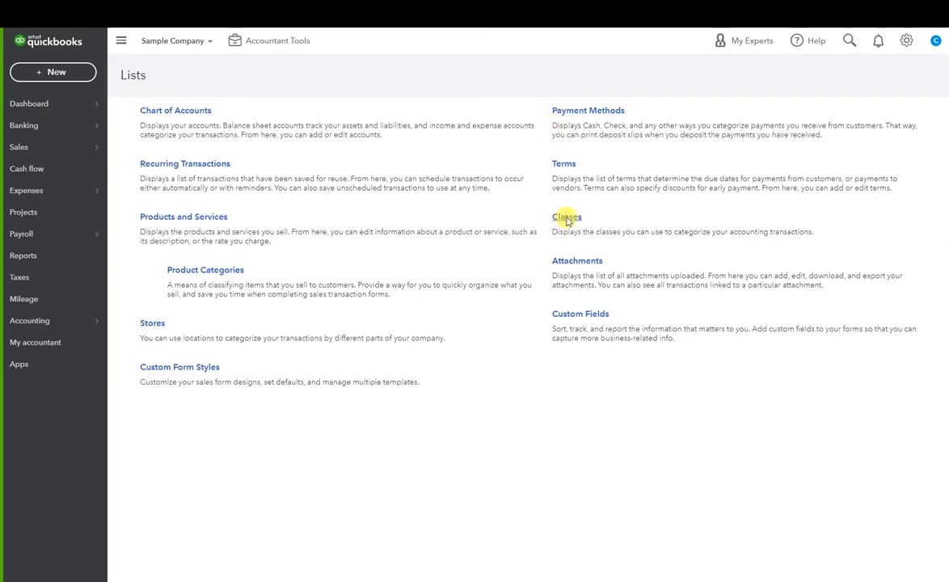
click(567, 217)
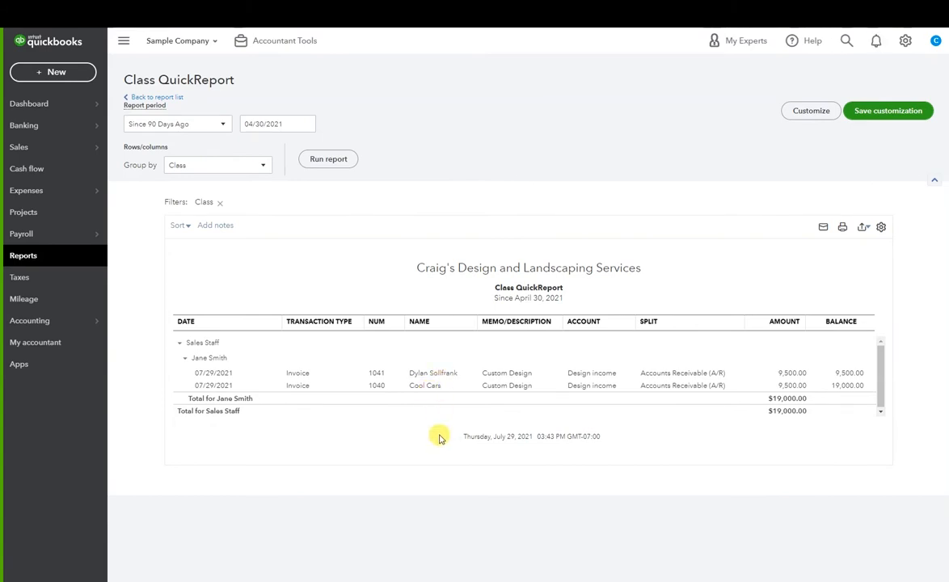
mouse_move(434, 439)
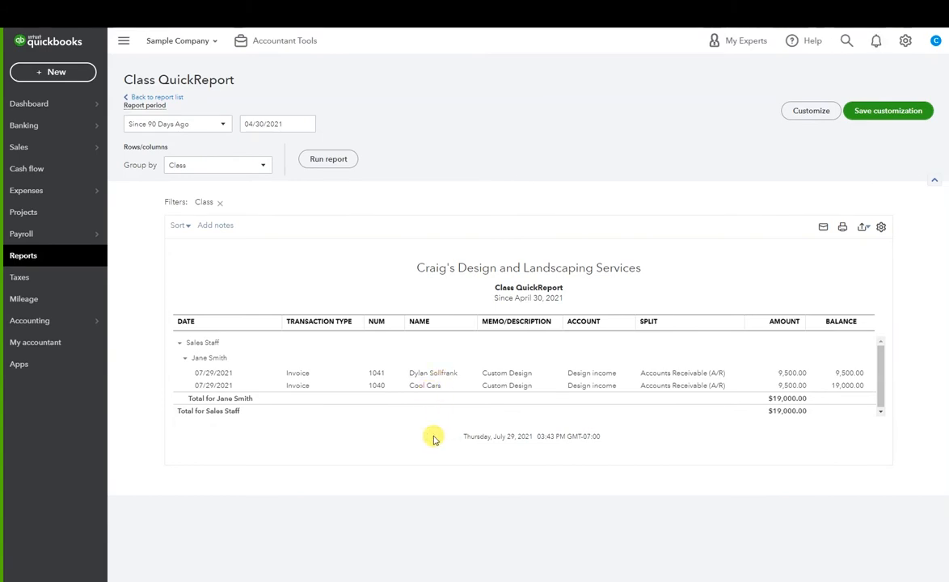
mouse_move(445, 397)
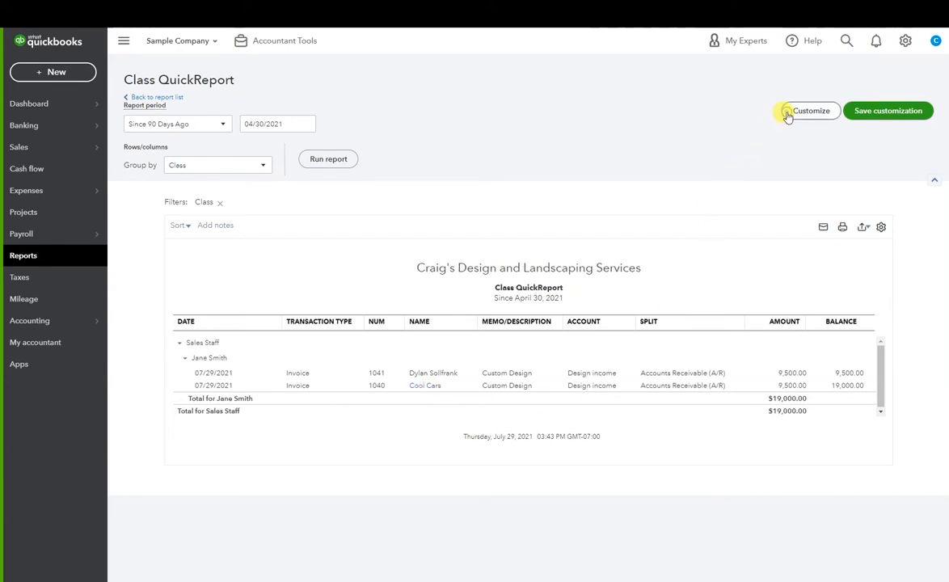
- Add an A/R Paid filter set to Paid in Customize, leaving invoice 1040
click(809, 111)
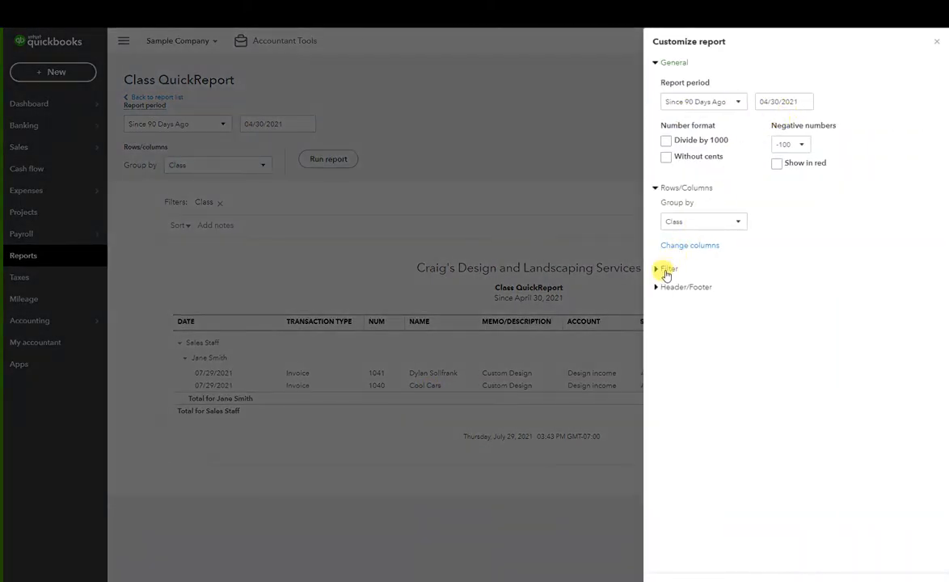
click(669, 268)
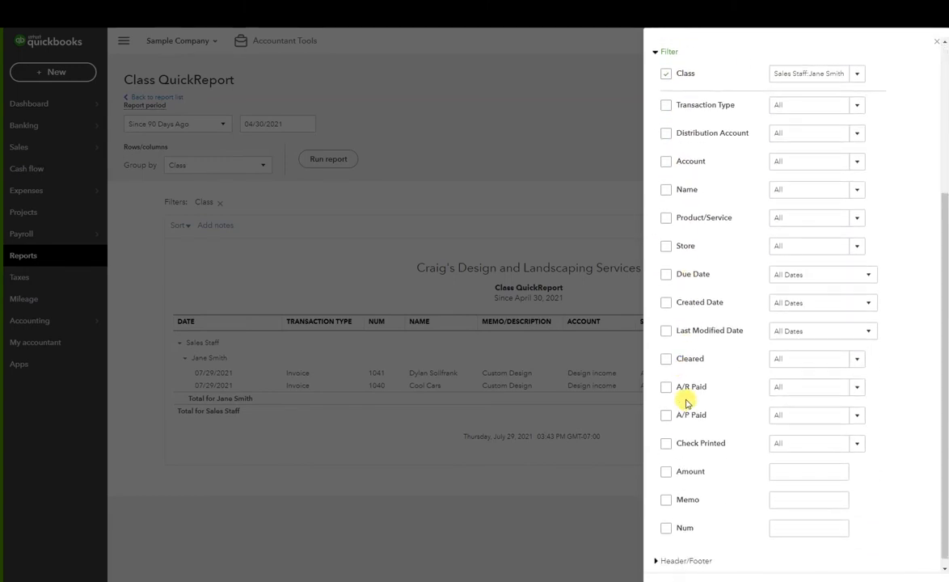
mouse_move(701, 389)
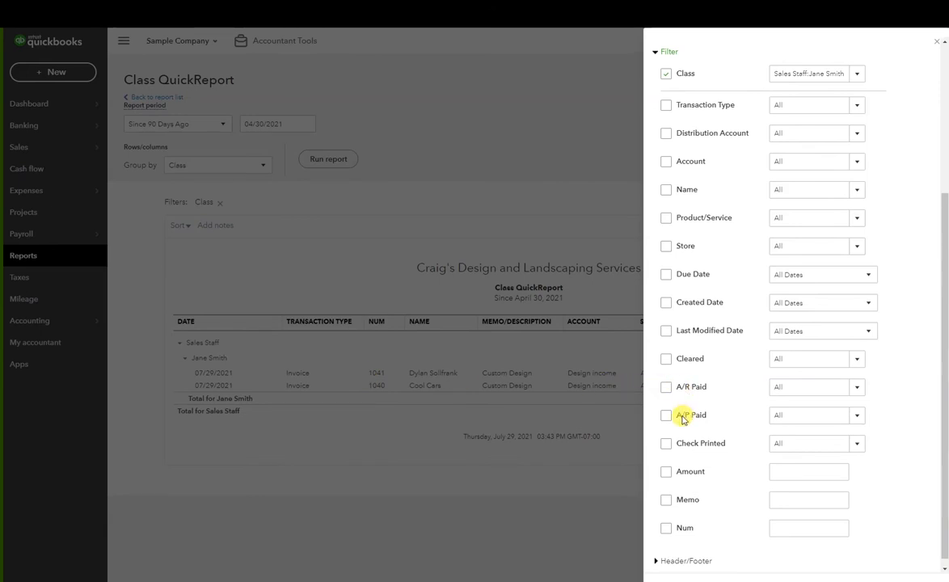
mouse_move(687, 391)
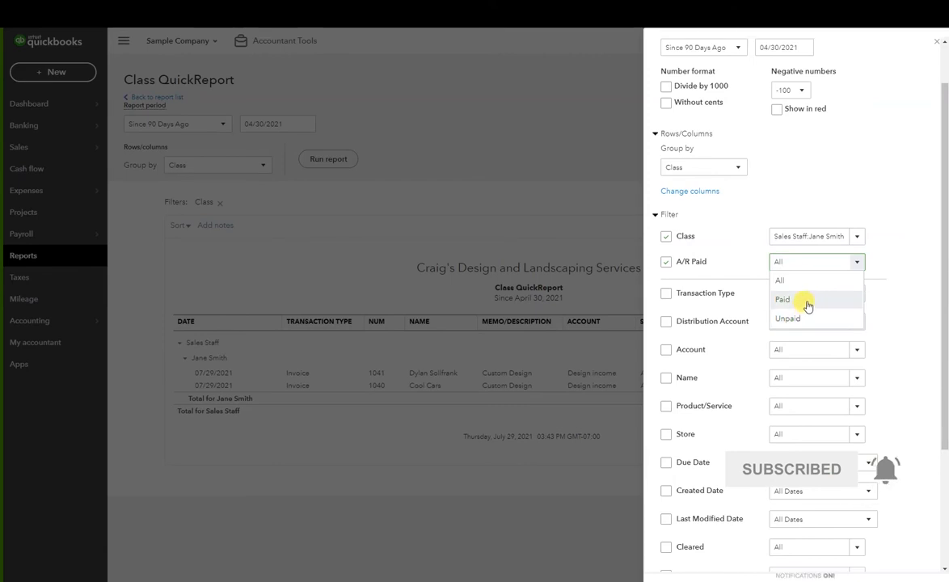
click(783, 300)
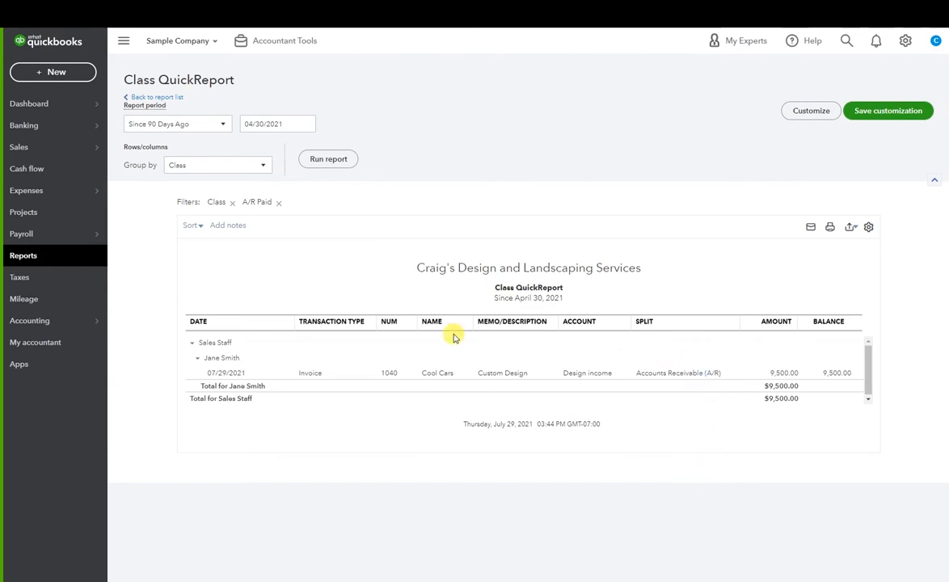
mouse_move(445, 369)
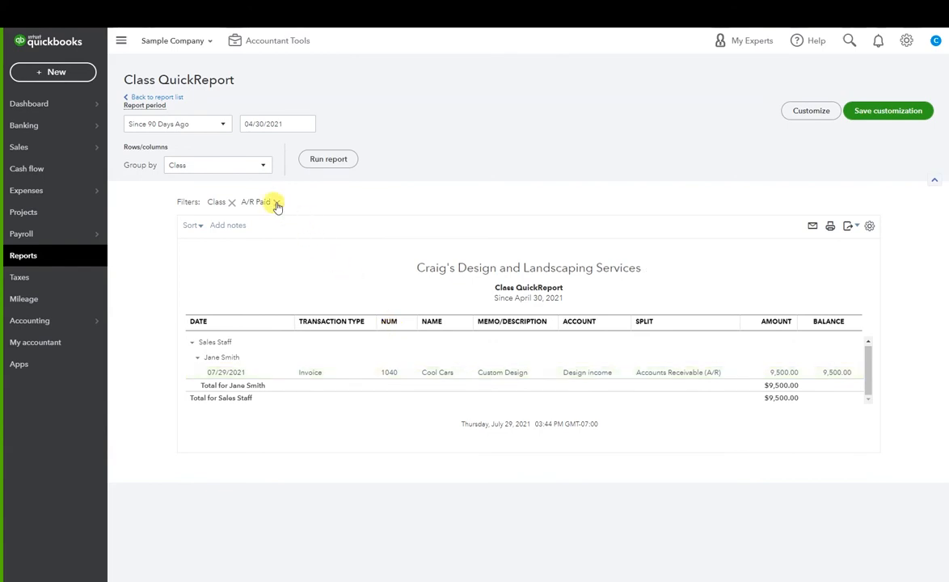
- Remove the A/R Paid filter chip and glance at invoice 1041
click(277, 202)
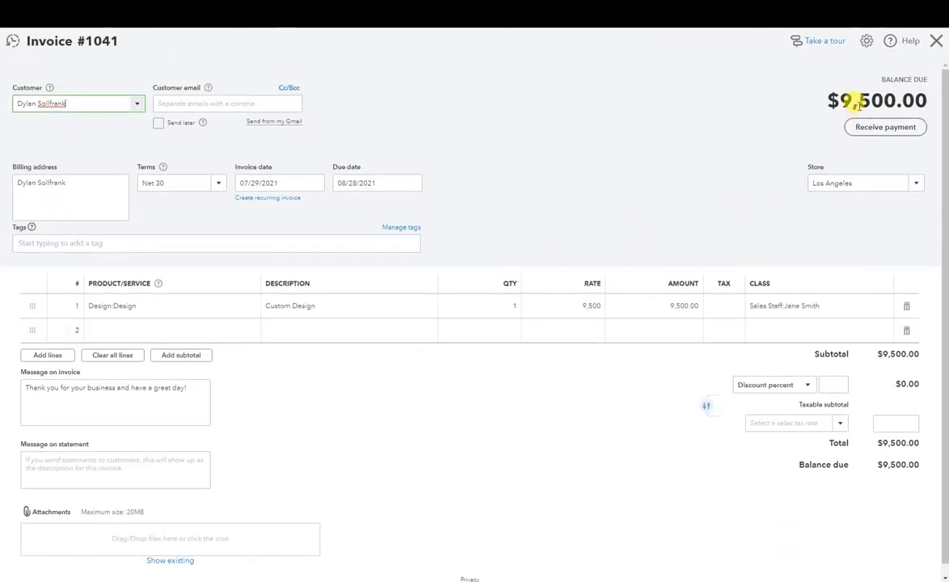
click(783, 305)
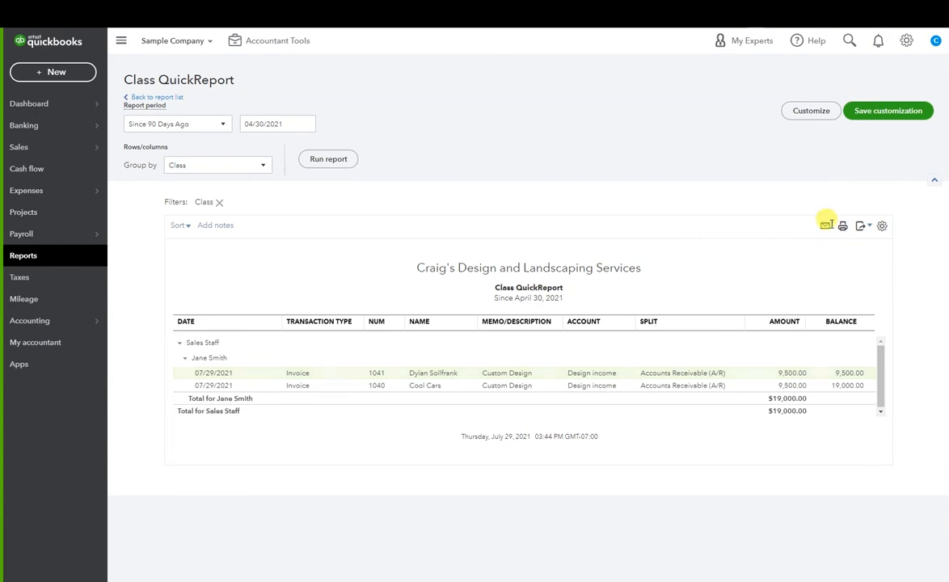
mouse_move(882, 226)
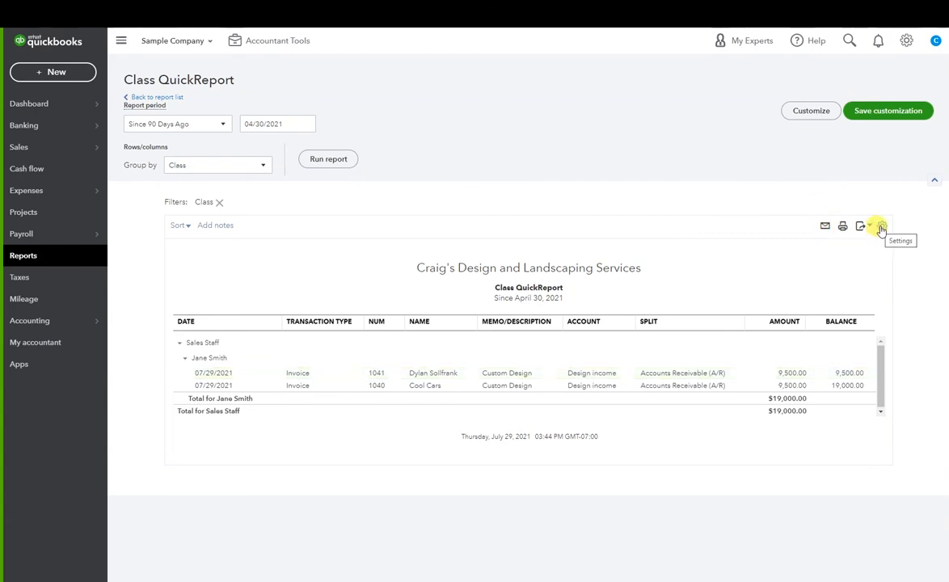
- Tick Store under the gear's Show More columns, showing Los Angeles and Chicago
click(880, 226)
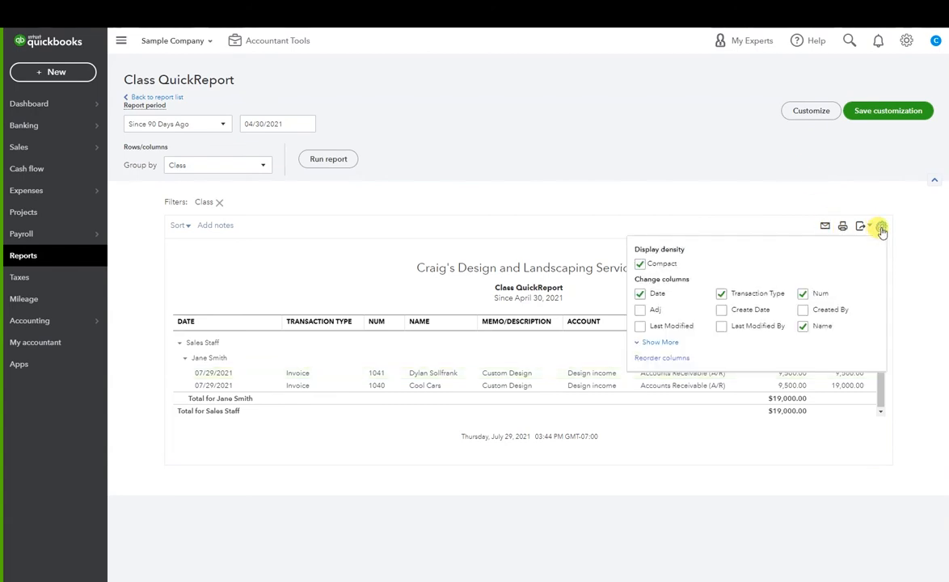
click(660, 342)
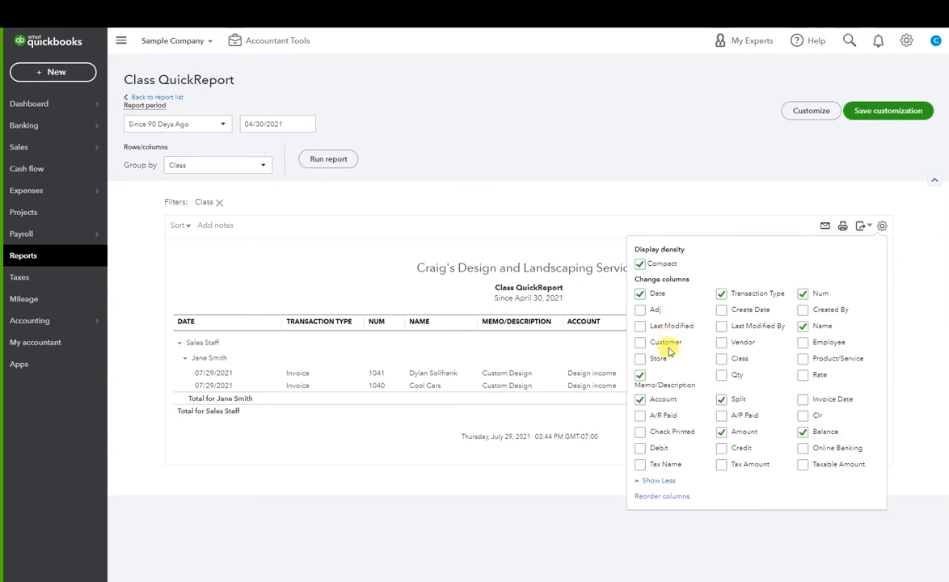
click(640, 358)
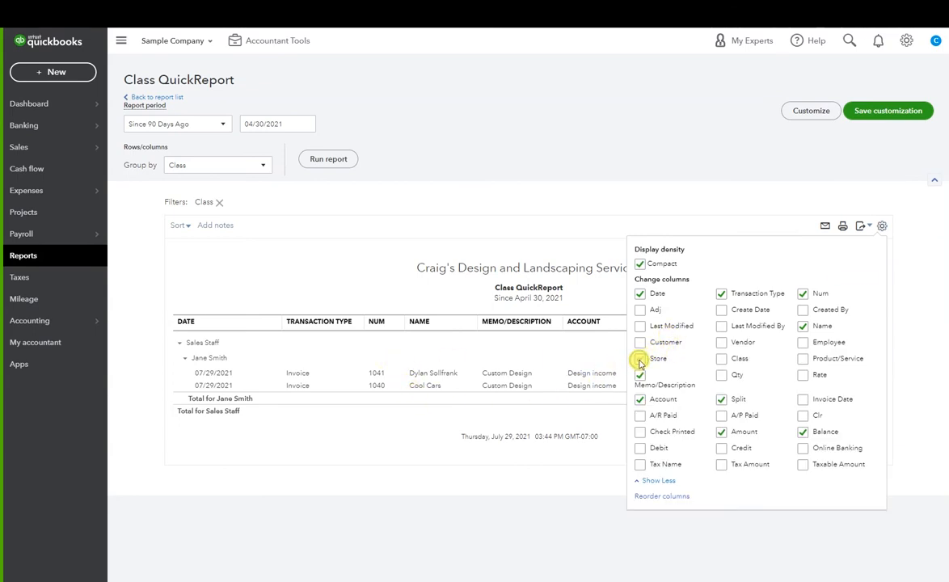
click(640, 358)
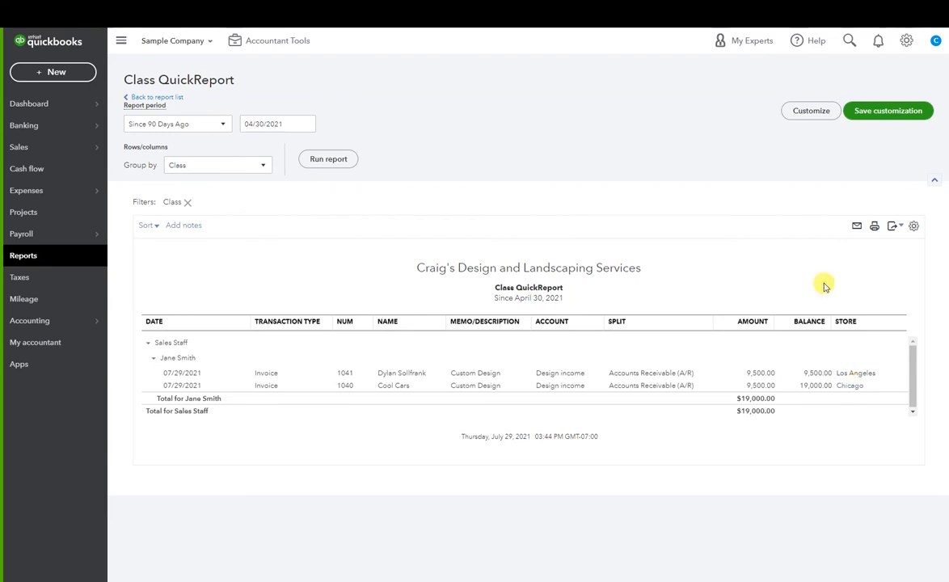
- Reapply the A/R Paid filter with status Paid, leaving Chicago invoice 1040
click(810, 110)
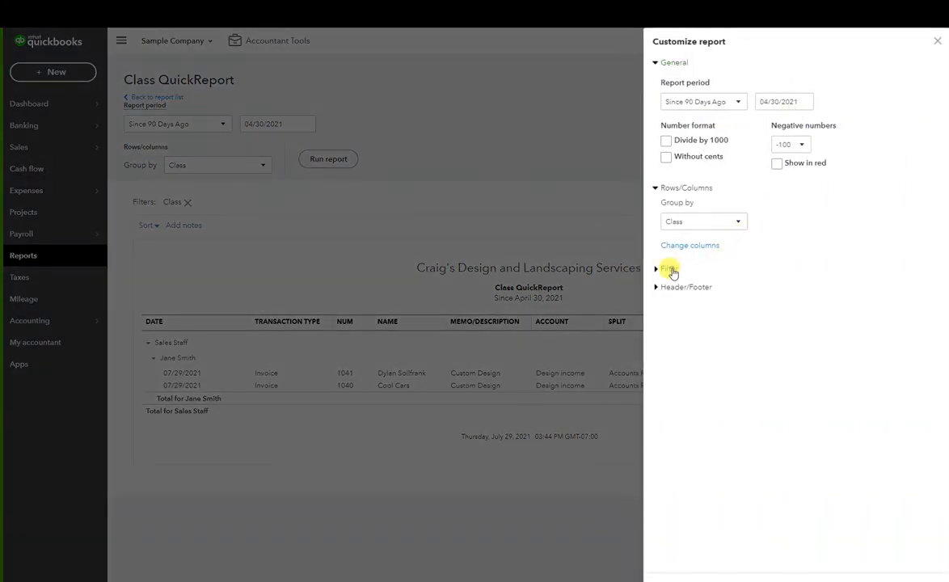
click(669, 268)
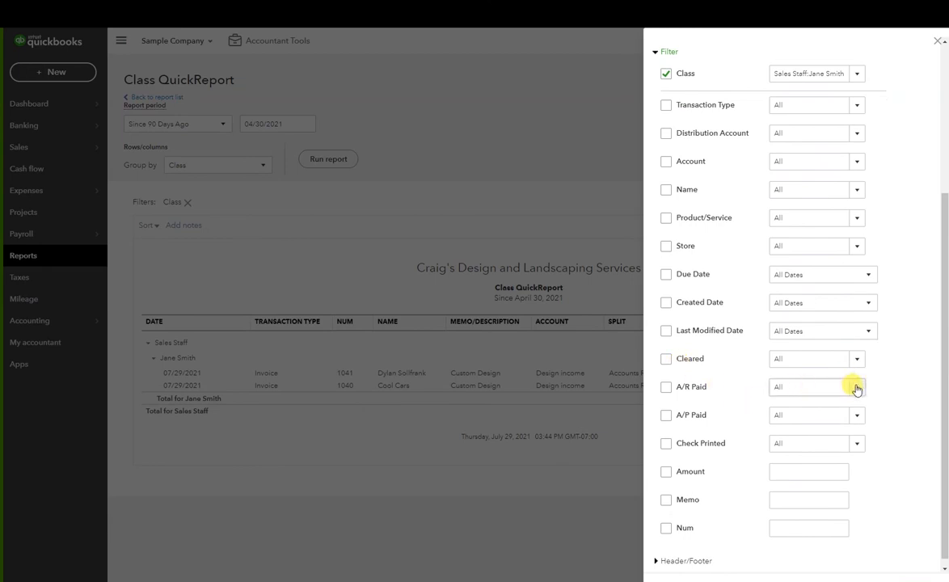
click(666, 386)
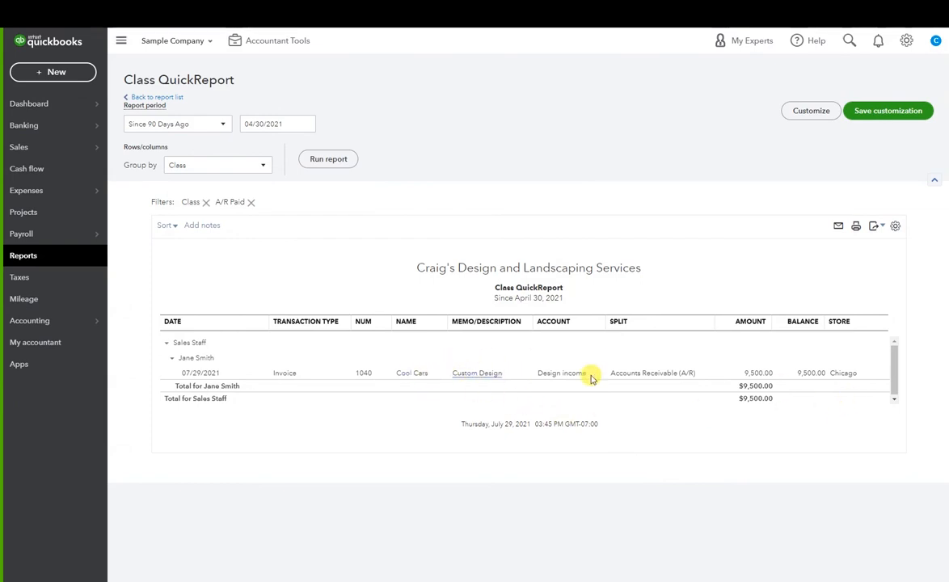
mouse_move(858, 379)
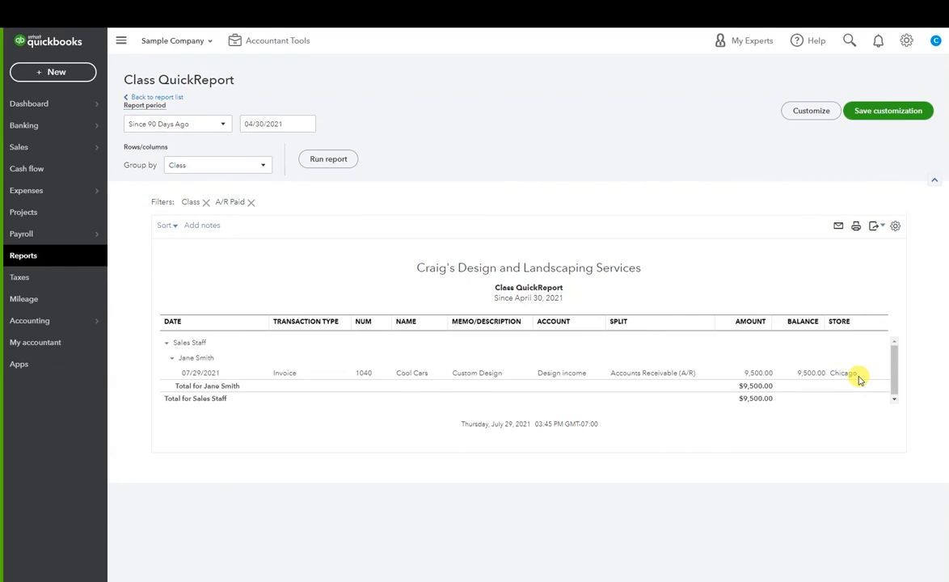